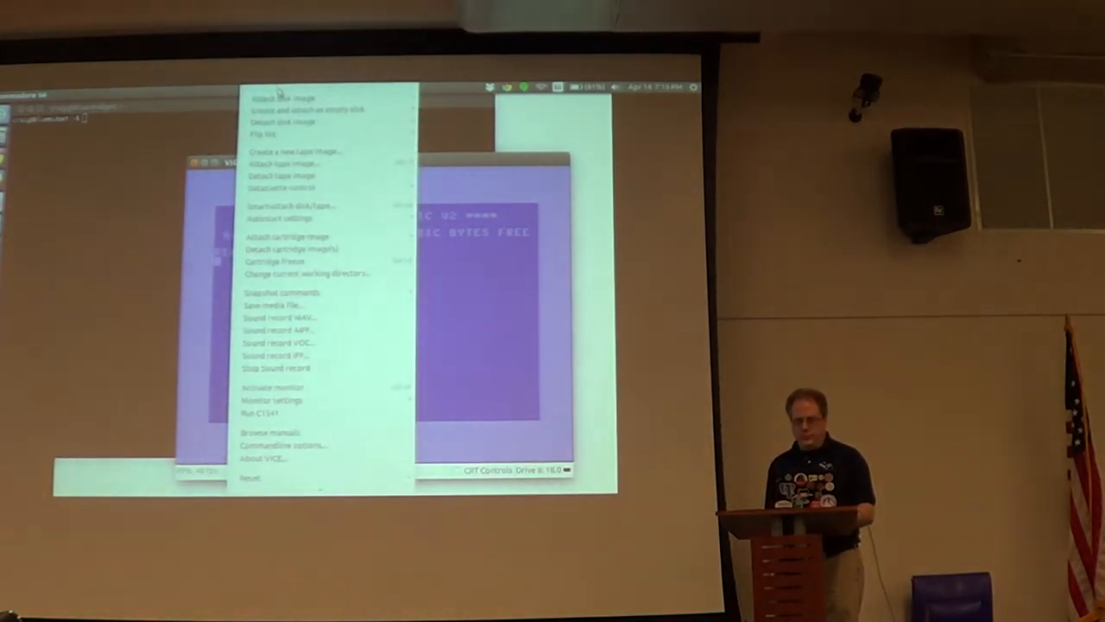
{"action": "mouse_move", "coordinate": [294, 206]}
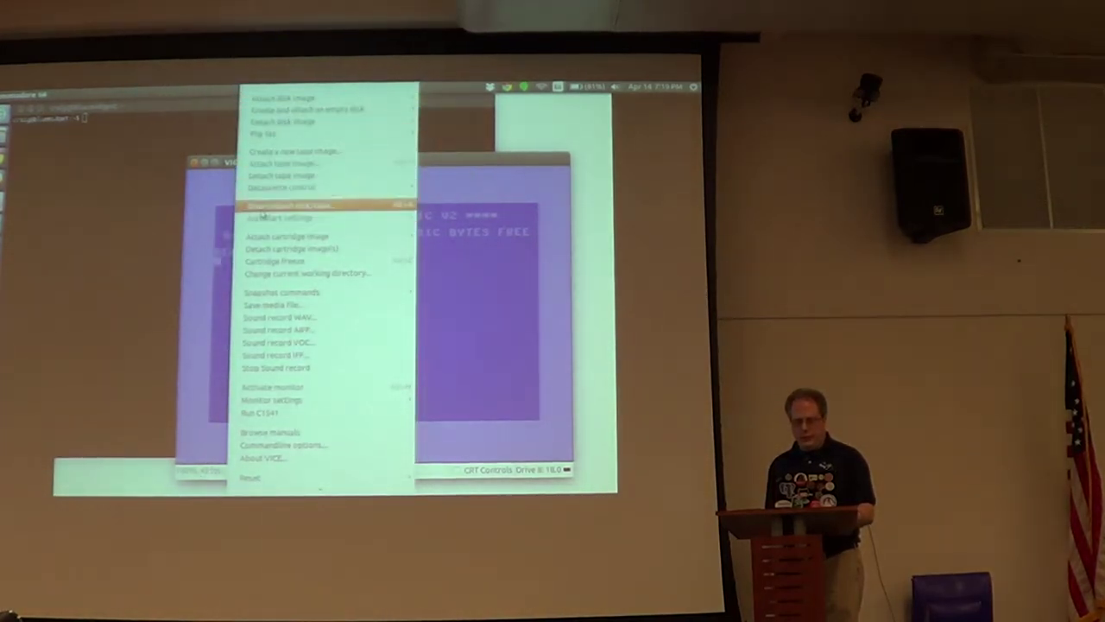
Bring up the smart-attach file chooser listing the C64 files folder.
{"action": "left_click", "coordinate": [294, 204]}
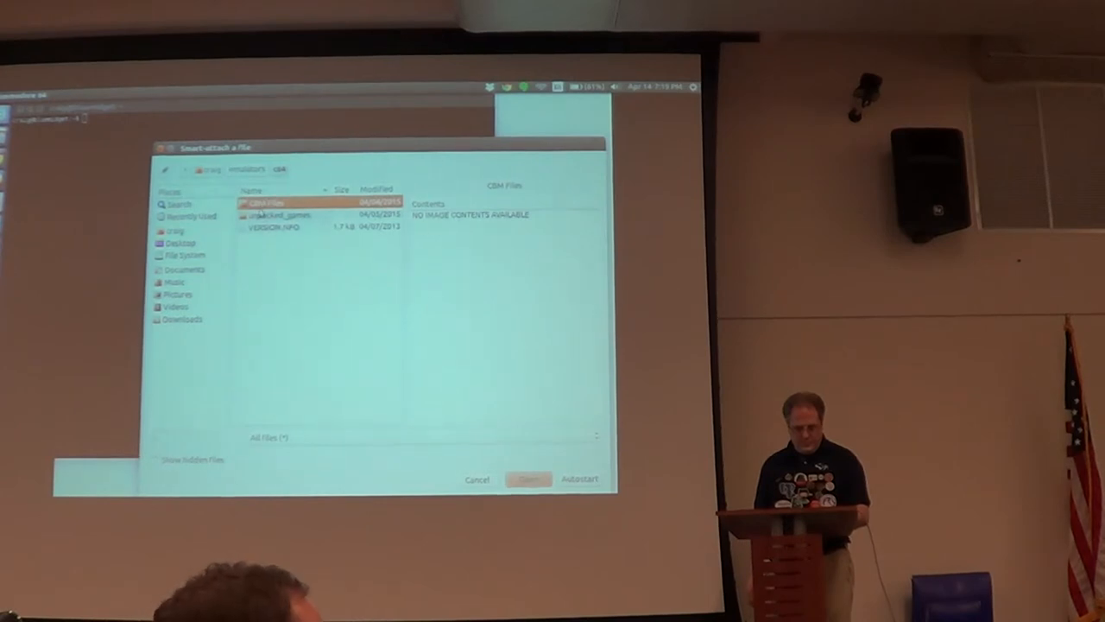
{"action": "double_click", "coordinate": [280, 214]}
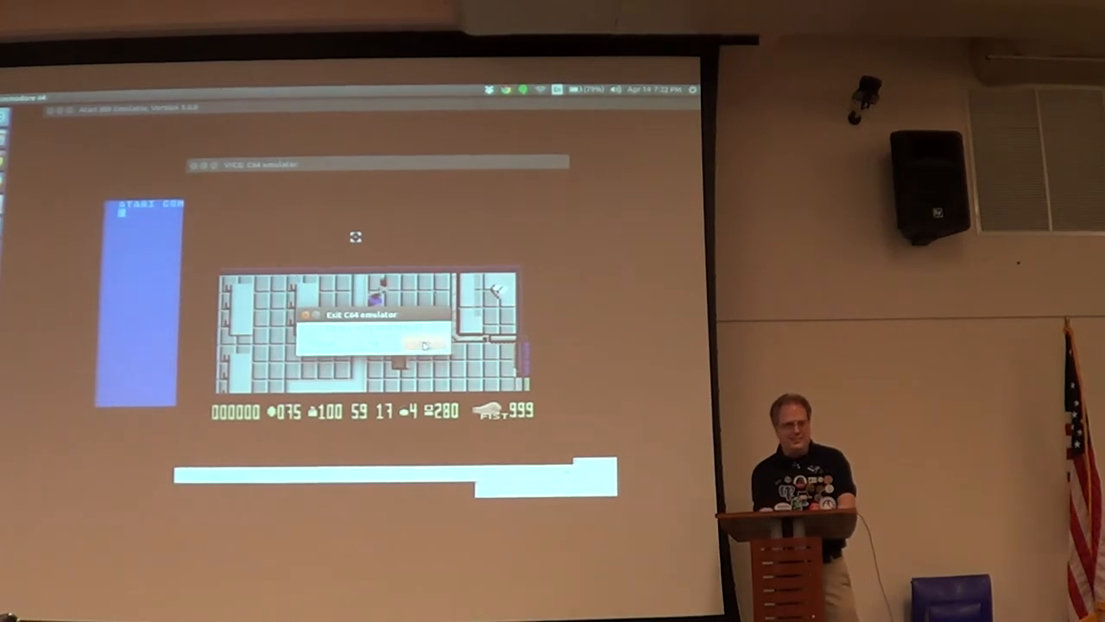
Confirm Yes in the Exit C64 emulator dialog to quit VICE.
{"action": "left_click", "coordinate": [422, 345]}
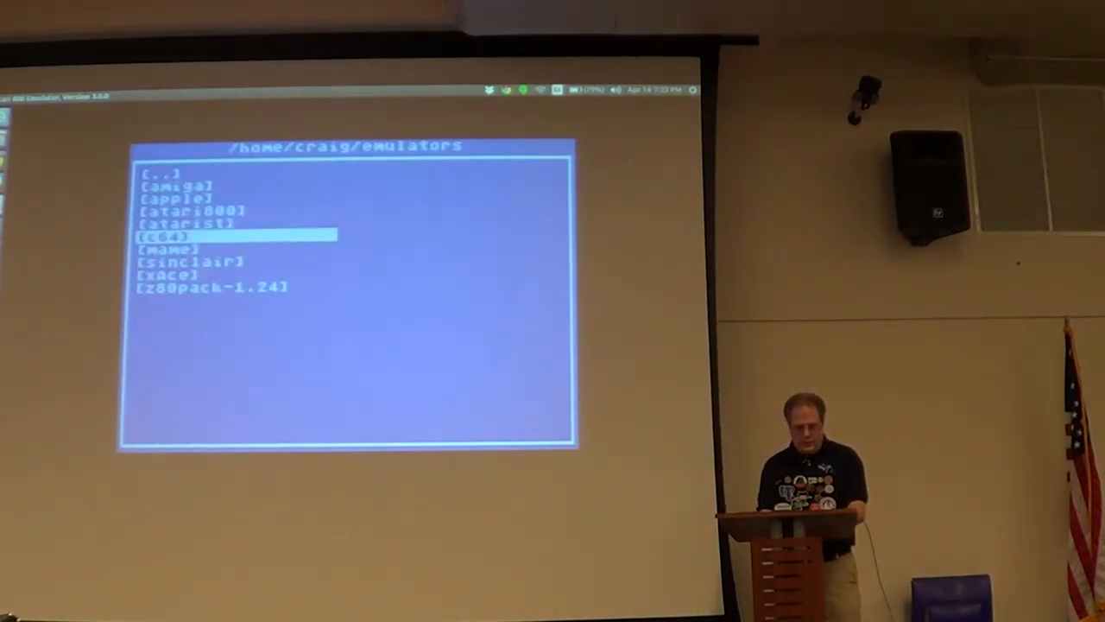
Navigate the Atari800 file selector into the atari800 disks folder with Excalibur.atr.
{"action": "key", "text": "Up"}
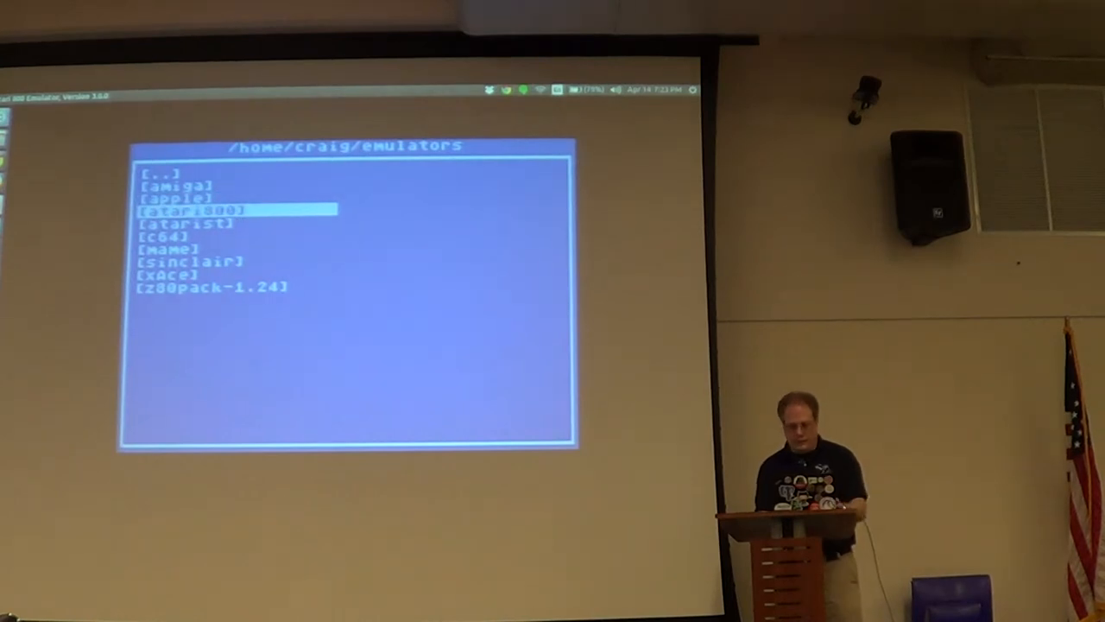
{"action": "key", "text": "Return"}
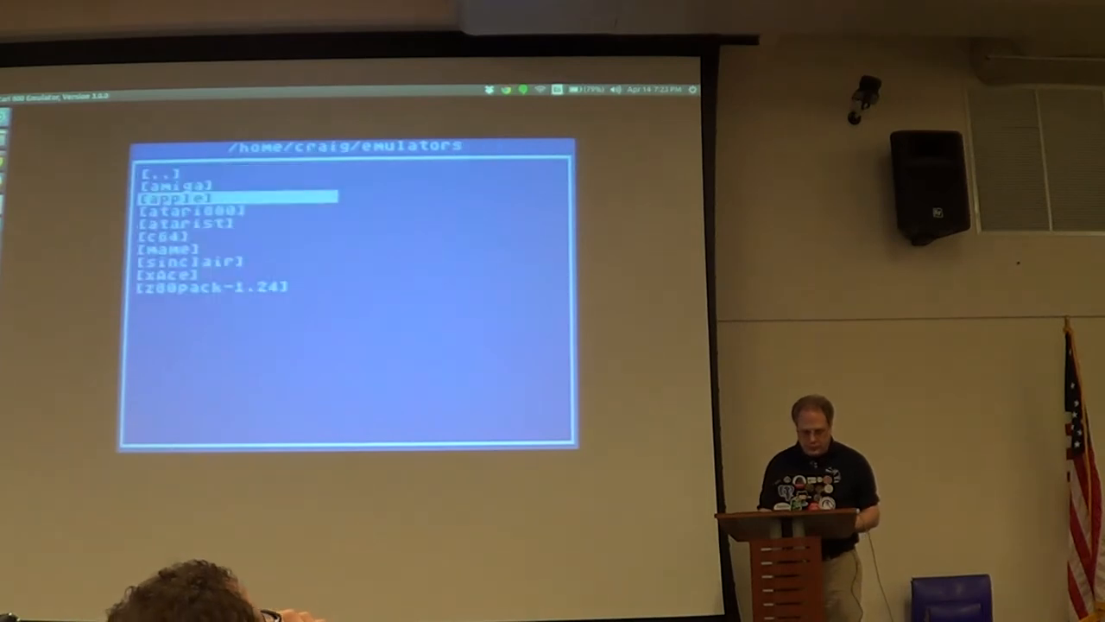
{"action": "key", "text": "Down"}
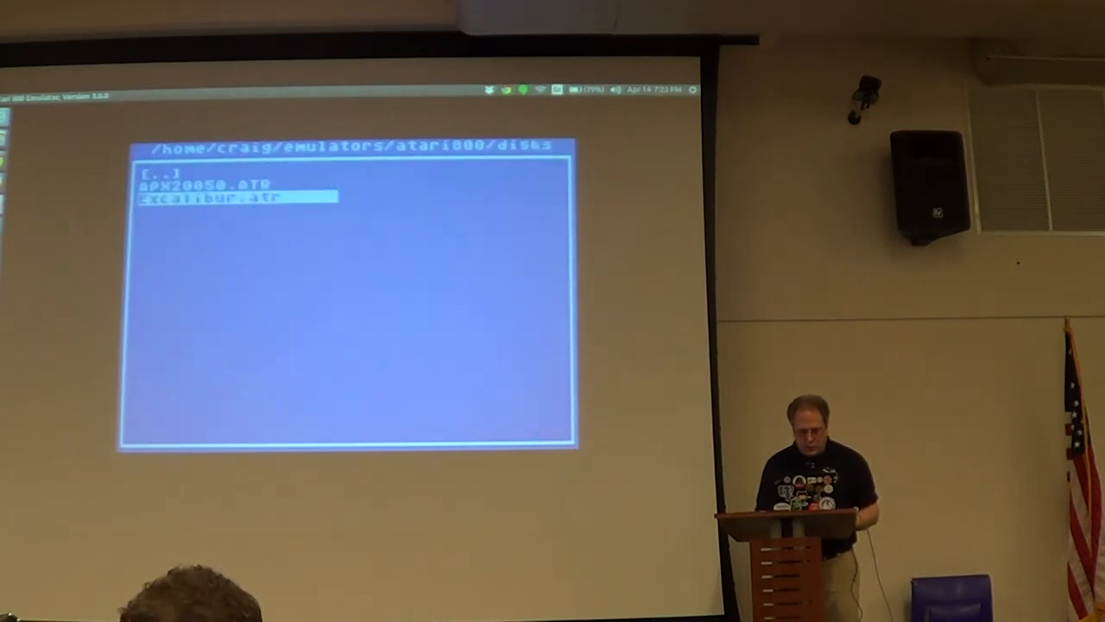
{"action": "key", "text": "Return"}
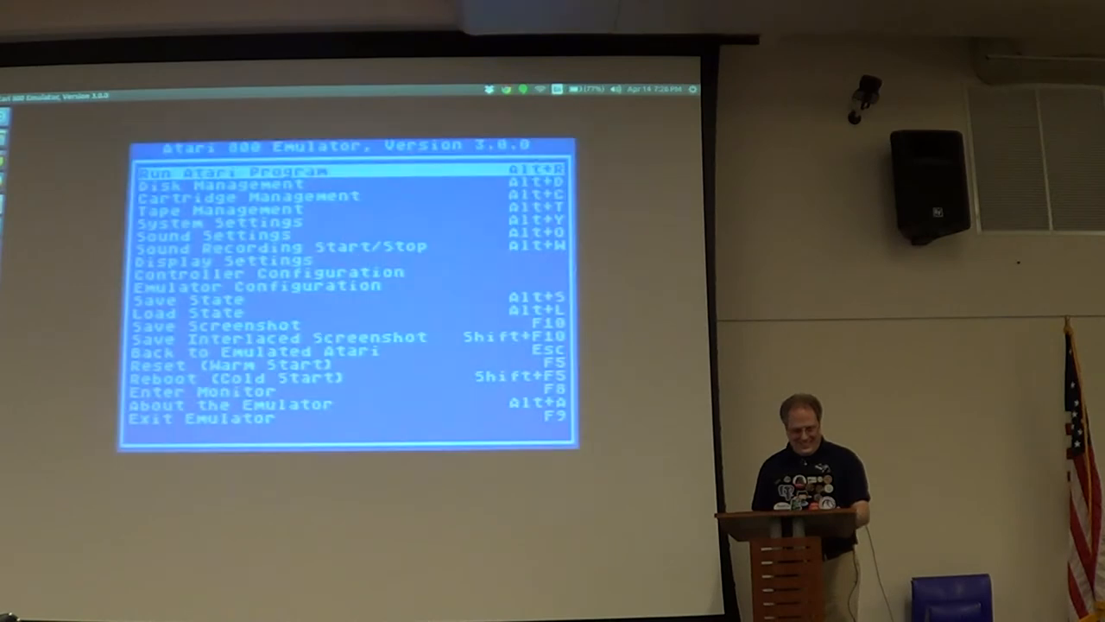
{"action": "key", "text": "Down"}
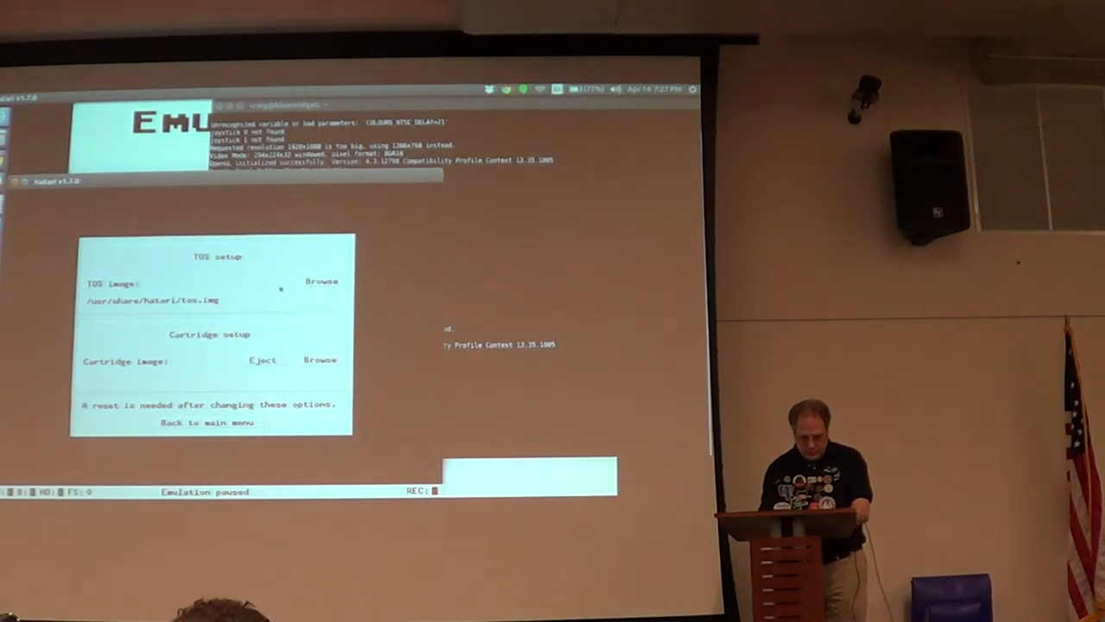
Choose the EmuTOS image from emulators/atarist/emutos as the TOS ROM.
{"action": "left_click", "coordinate": [322, 280]}
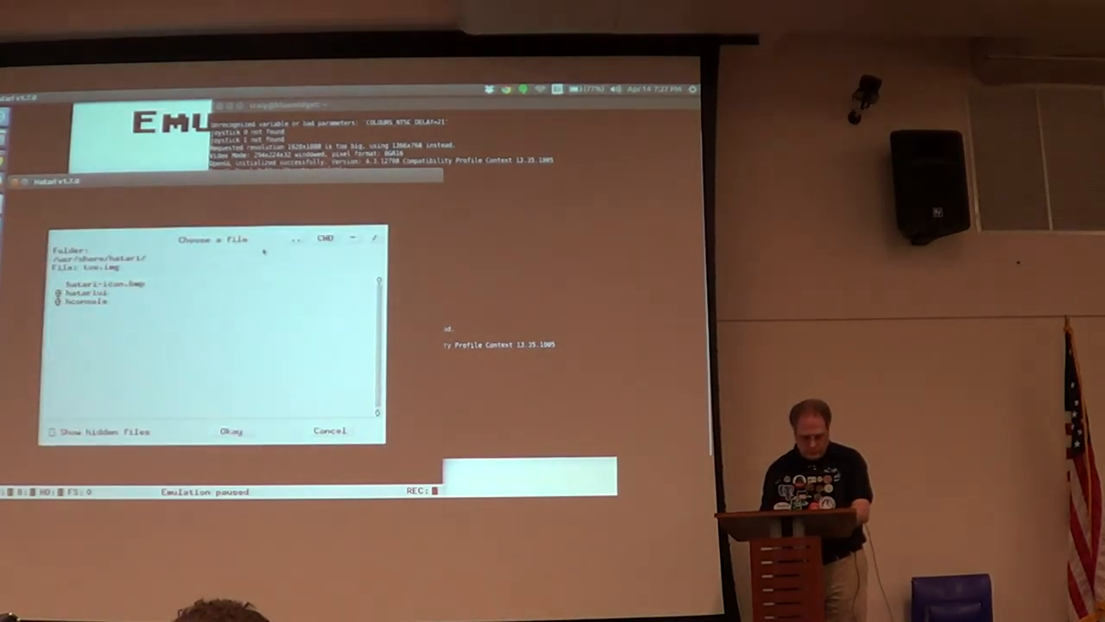
{"action": "left_click", "coordinate": [325, 239]}
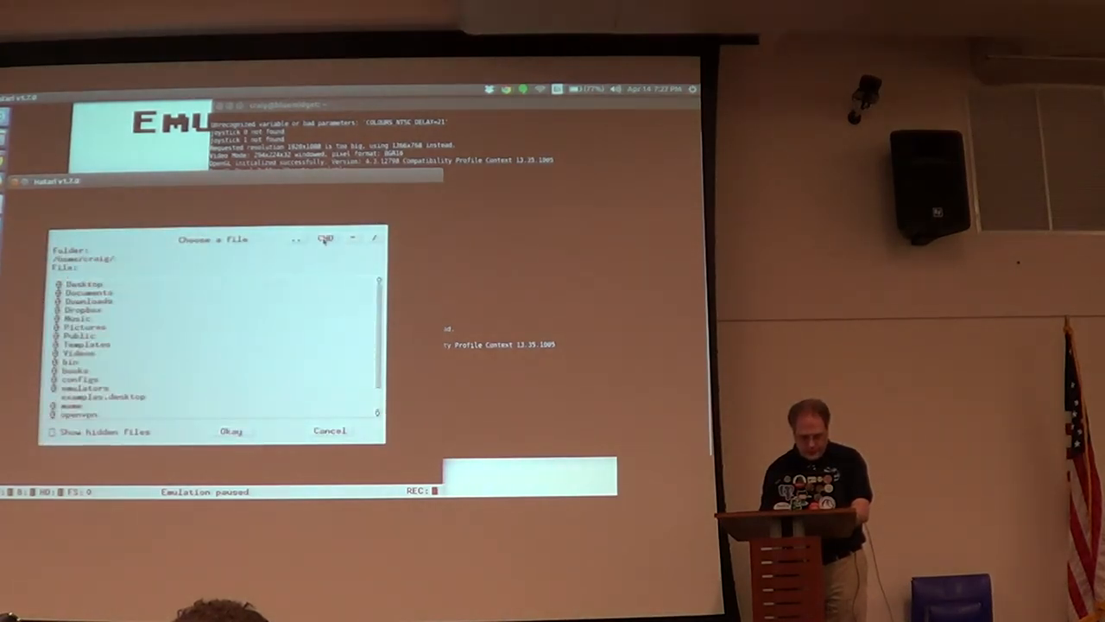
{"action": "double_click", "coordinate": [73, 387]}
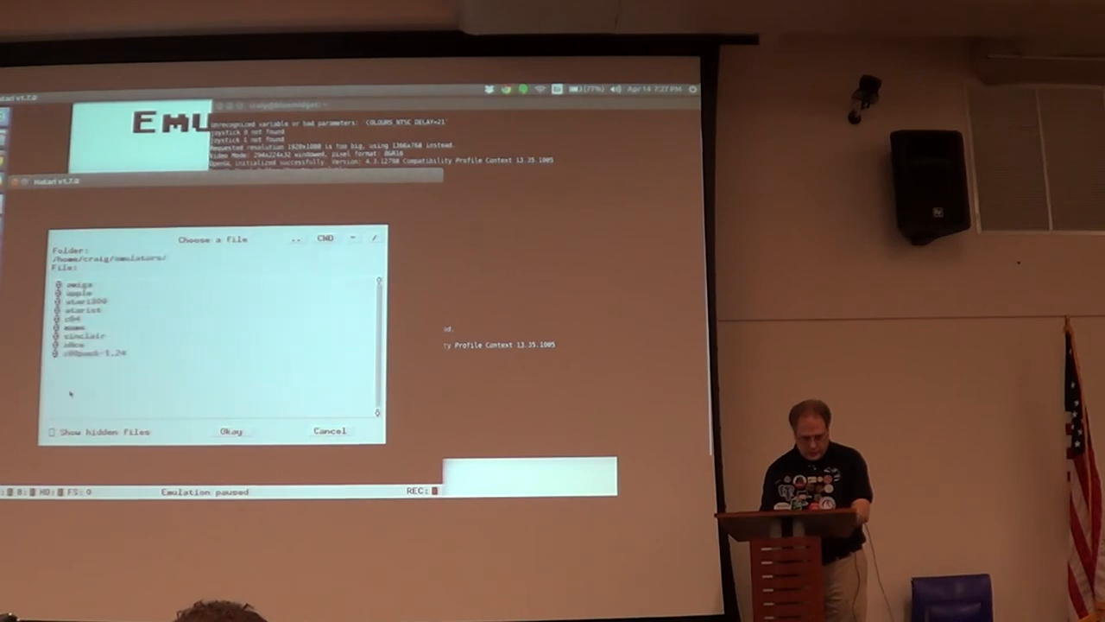
{"action": "double_click", "coordinate": [80, 309]}
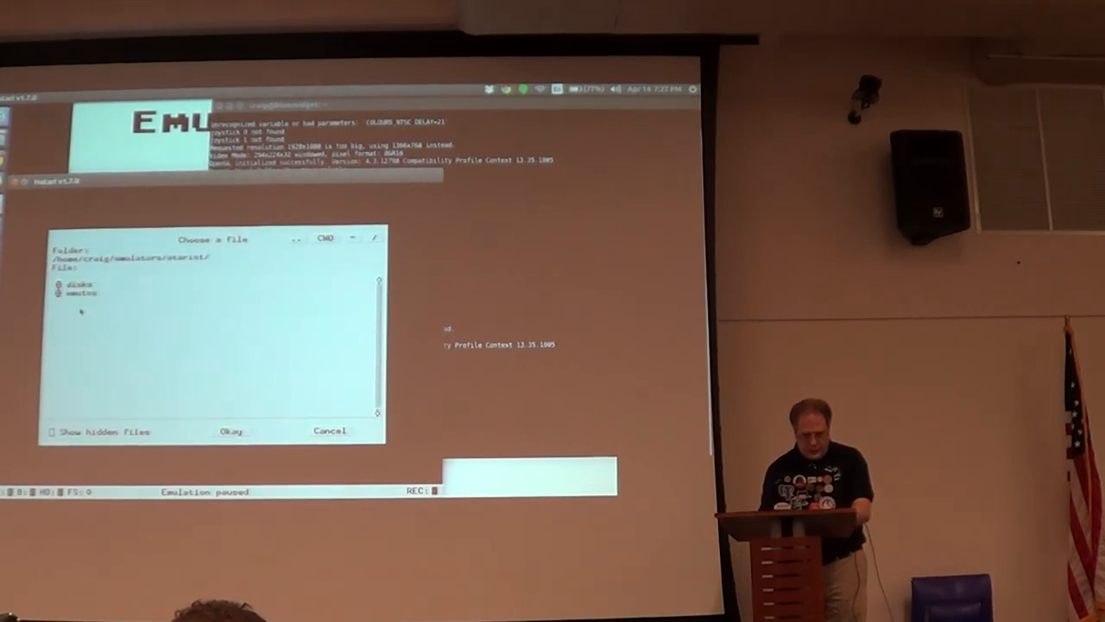
{"action": "double_click", "coordinate": [83, 293]}
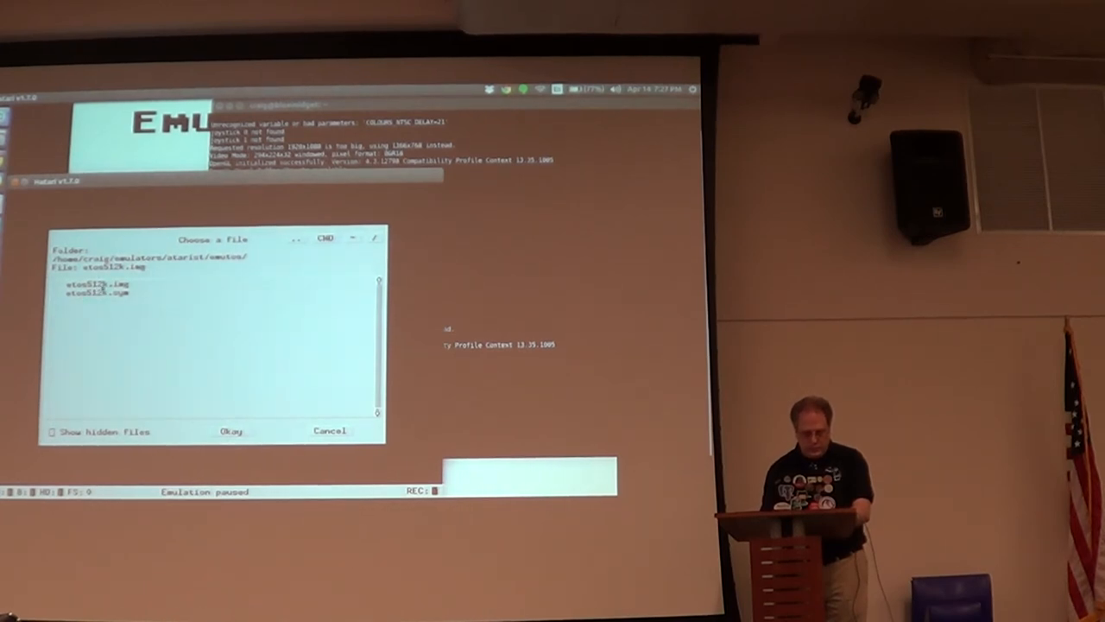
{"action": "left_click", "coordinate": [231, 432]}
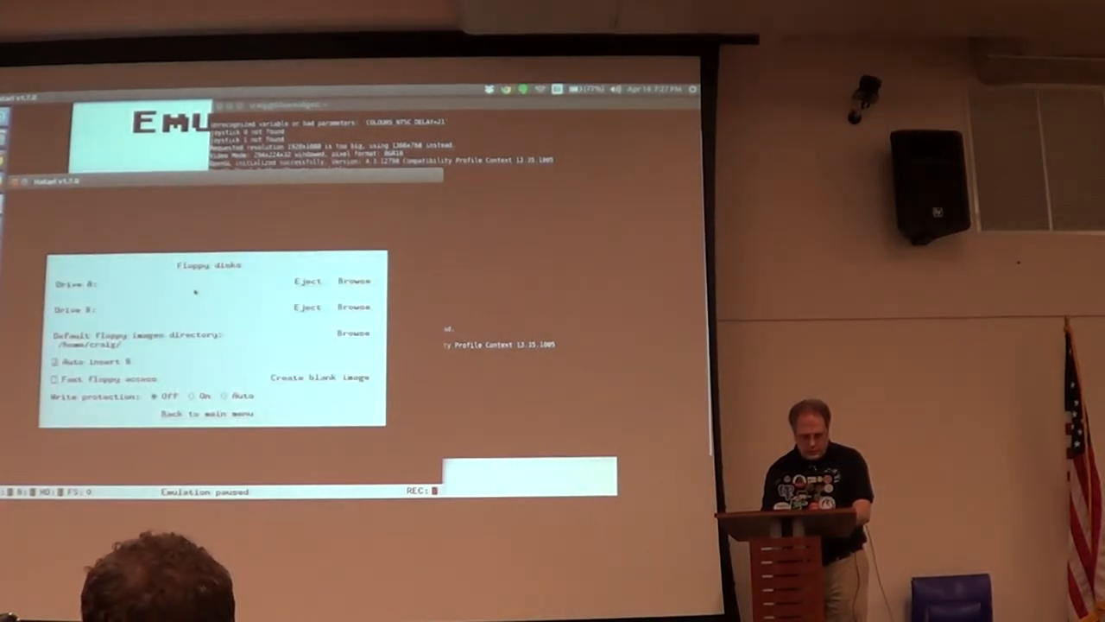
Insert ST0002 Colour Demos.st from the atarist disks folder into drive A and return to the main menu.
{"action": "left_click", "coordinate": [354, 280]}
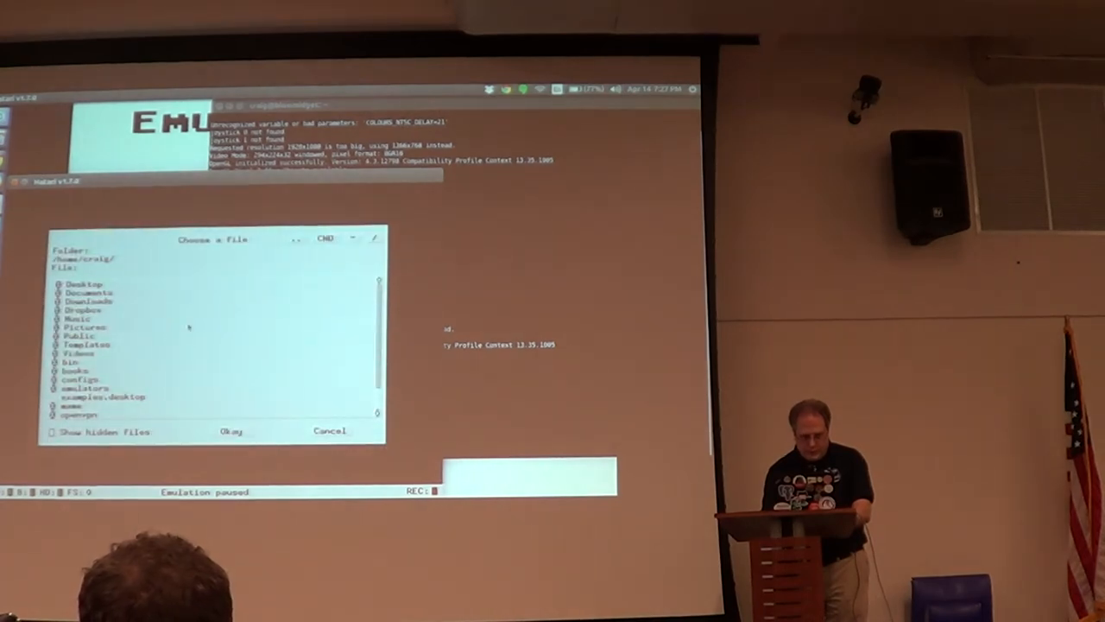
{"action": "double_click", "coordinate": [83, 387]}
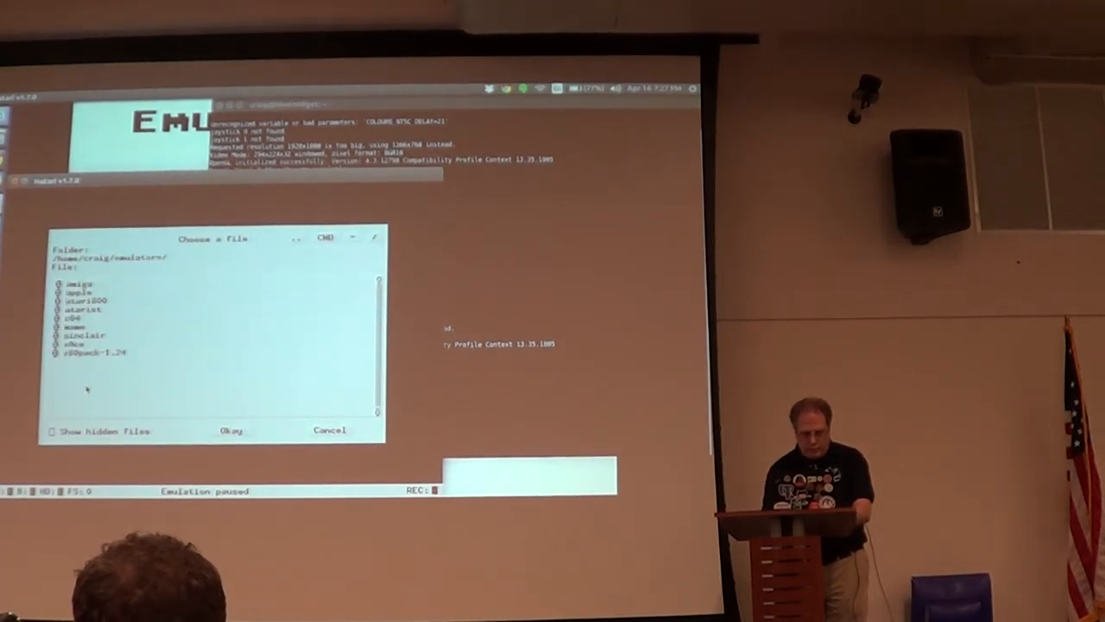
{"action": "double_click", "coordinate": [74, 308]}
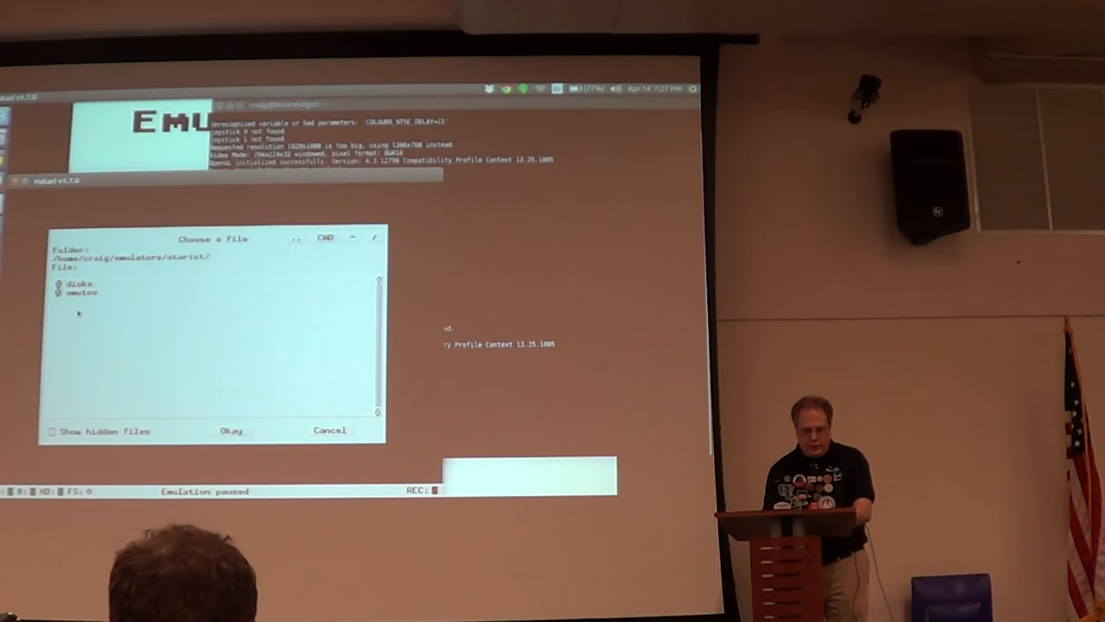
{"action": "double_click", "coordinate": [78, 283]}
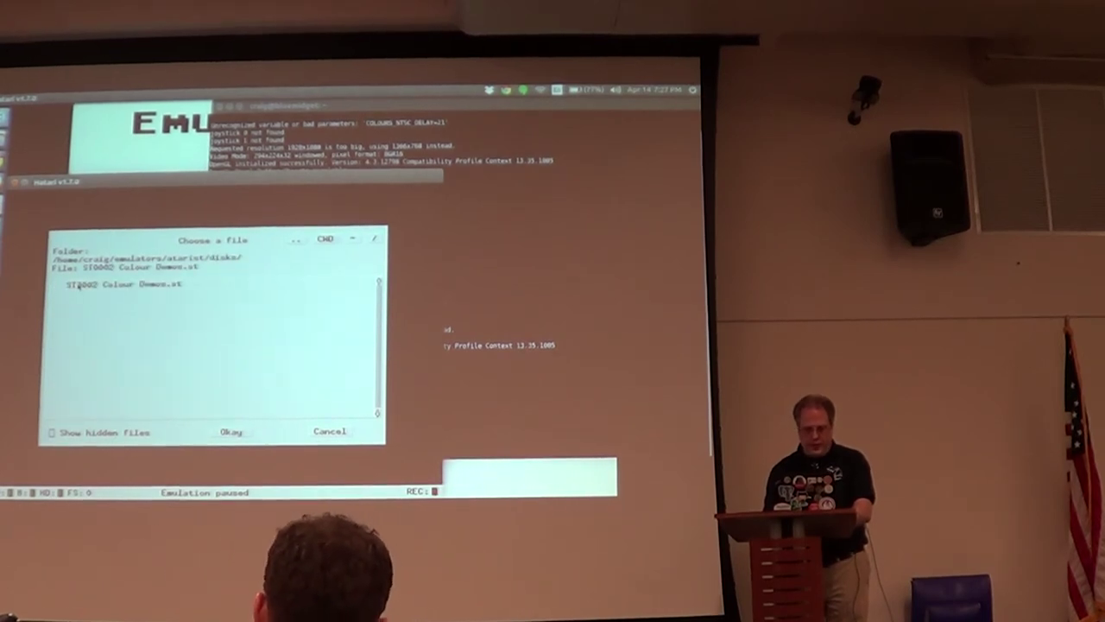
{"action": "left_click", "coordinate": [230, 432]}
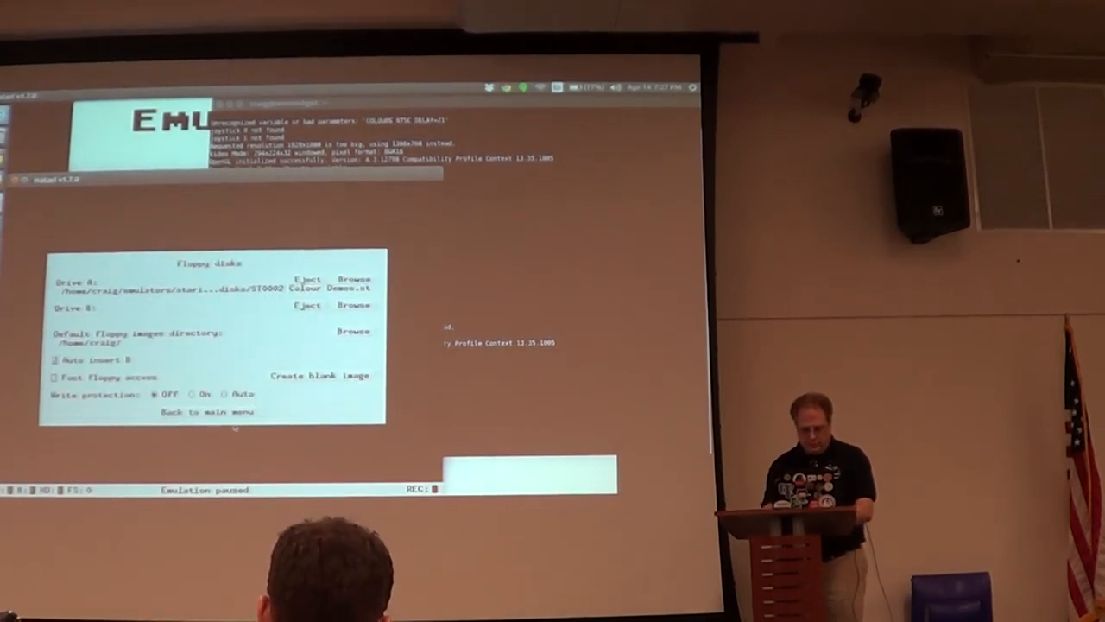
{"action": "left_click", "coordinate": [211, 411]}
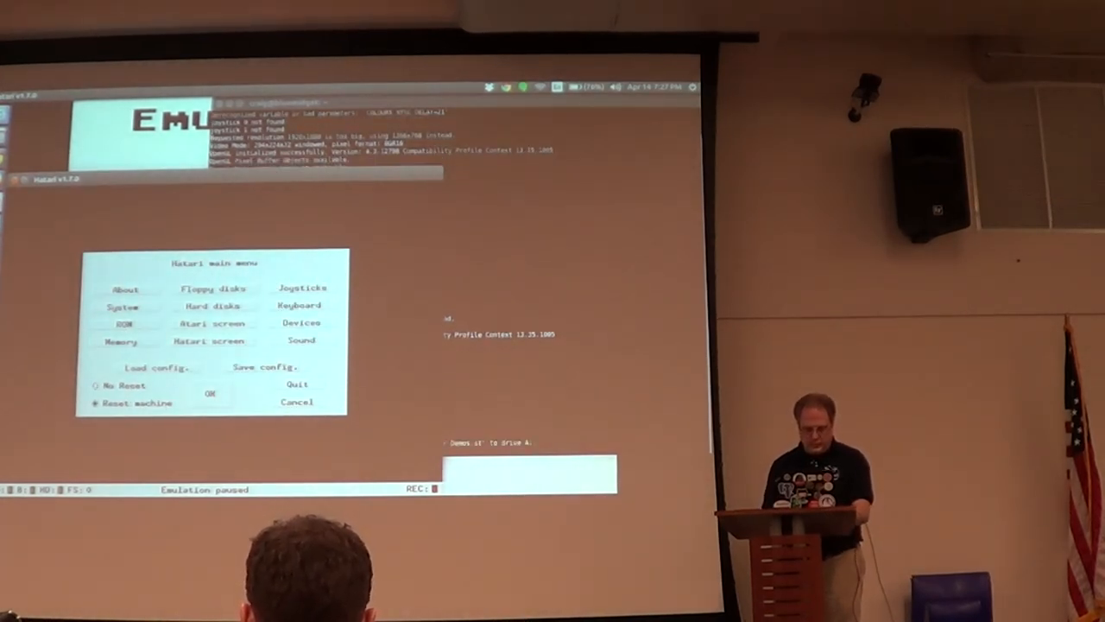
Reset the ST, browse Disk A on the GEM desktop and run BOINK.PRG bouncing ball demo.
{"action": "left_click", "coordinate": [211, 393]}
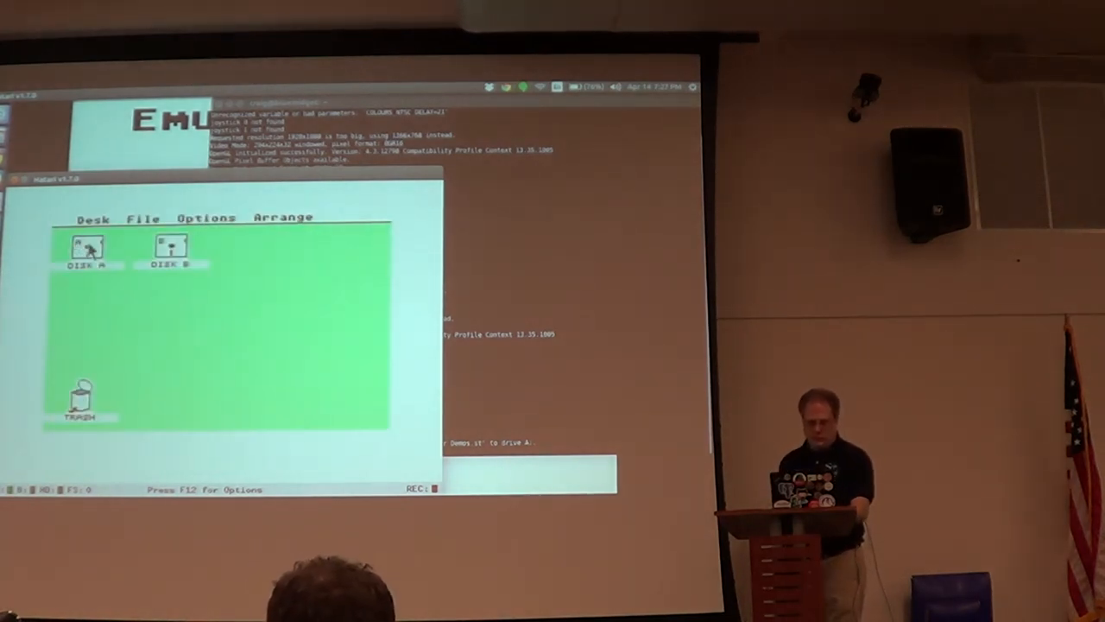
{"action": "double_click", "coordinate": [86, 250]}
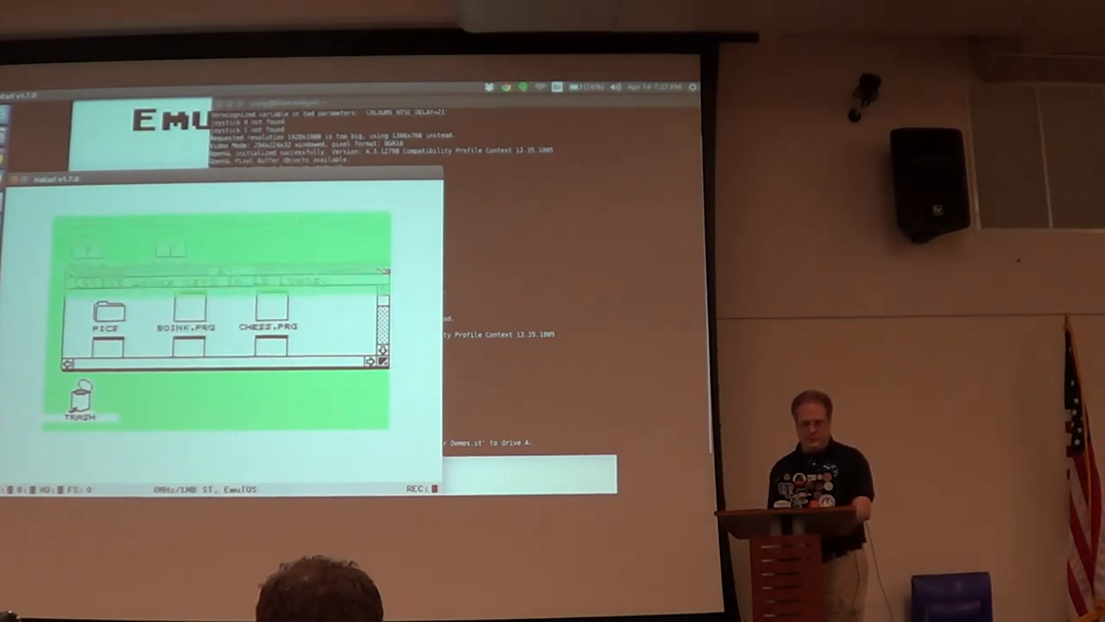
{"action": "double_click", "coordinate": [183, 327]}
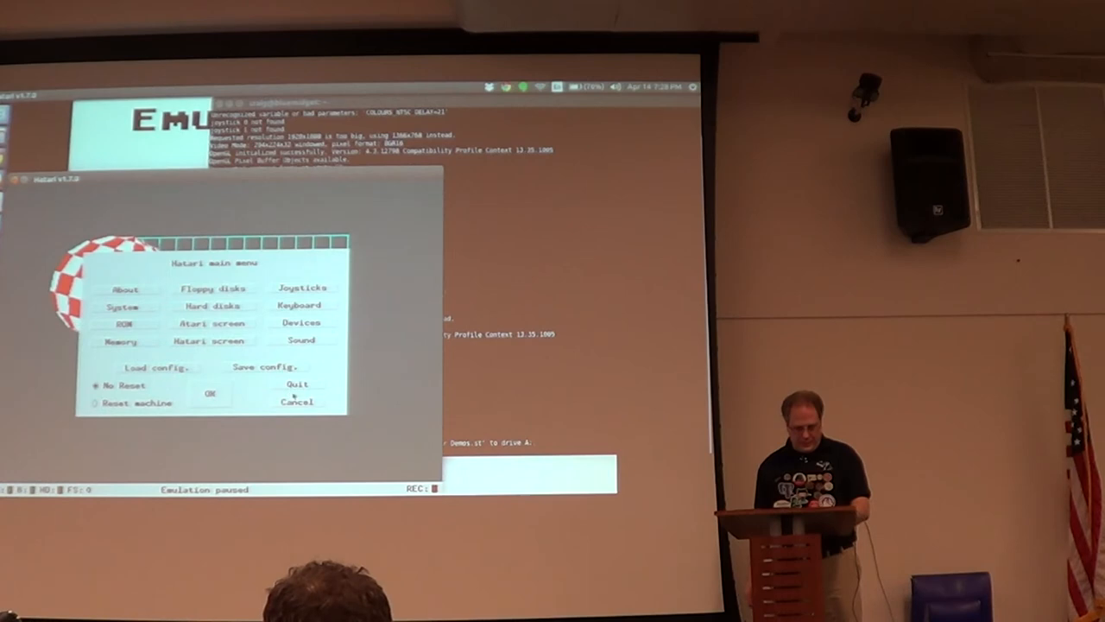
Resume without reset and run the HEX.PRG hexagon colour demo from disk A.
{"action": "left_click", "coordinate": [211, 393]}
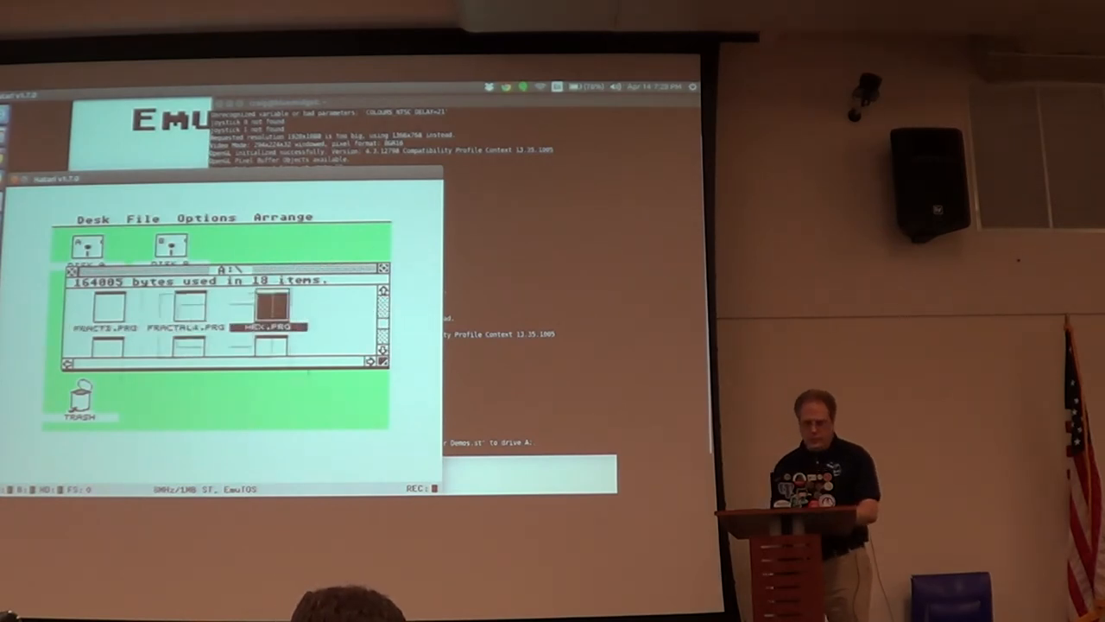
{"action": "double_click", "coordinate": [268, 326]}
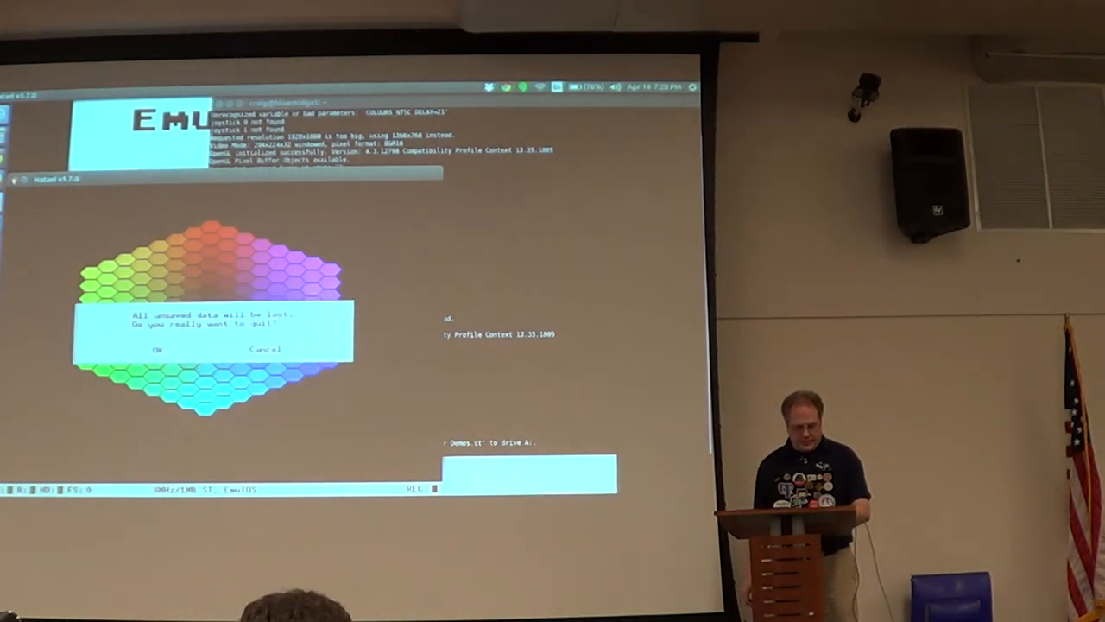
Confirm quitting Hatari and begin searching the Unity Dash for the launcher.
{"action": "left_click", "coordinate": [266, 349]}
{"action": "type", "text": "C64"}
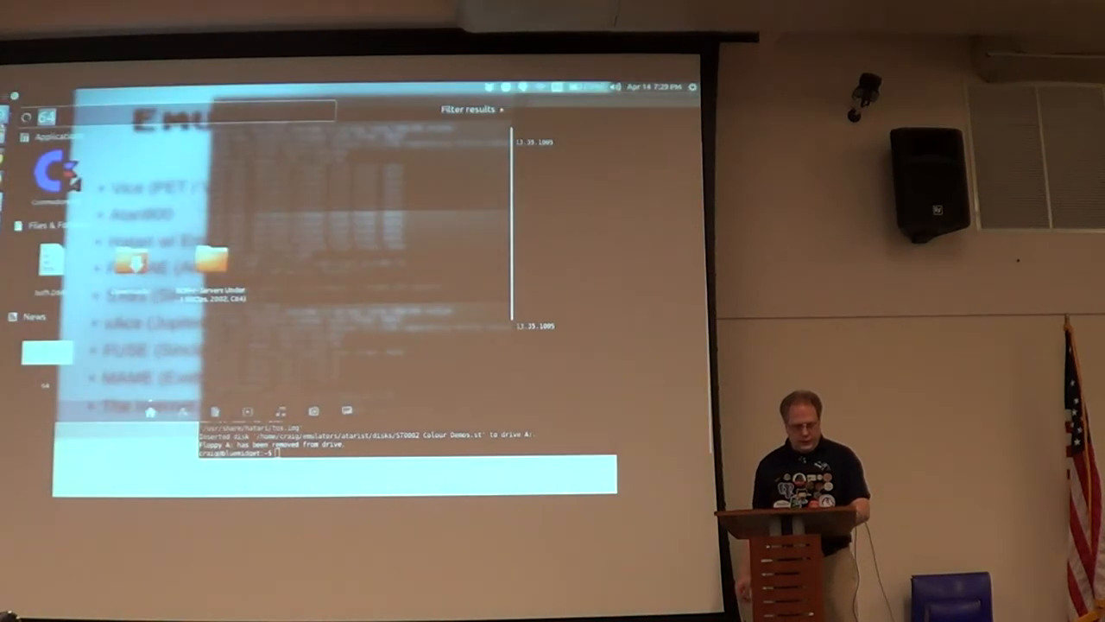
{"action": "type", "text": "si"}
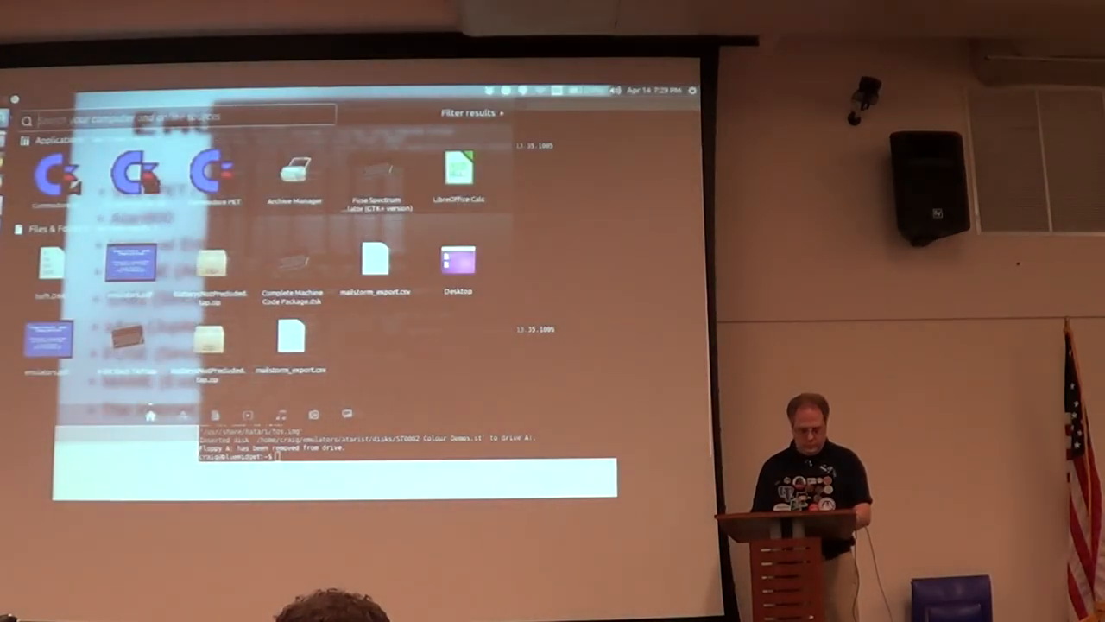
{"action": "type", "text": "fu"}
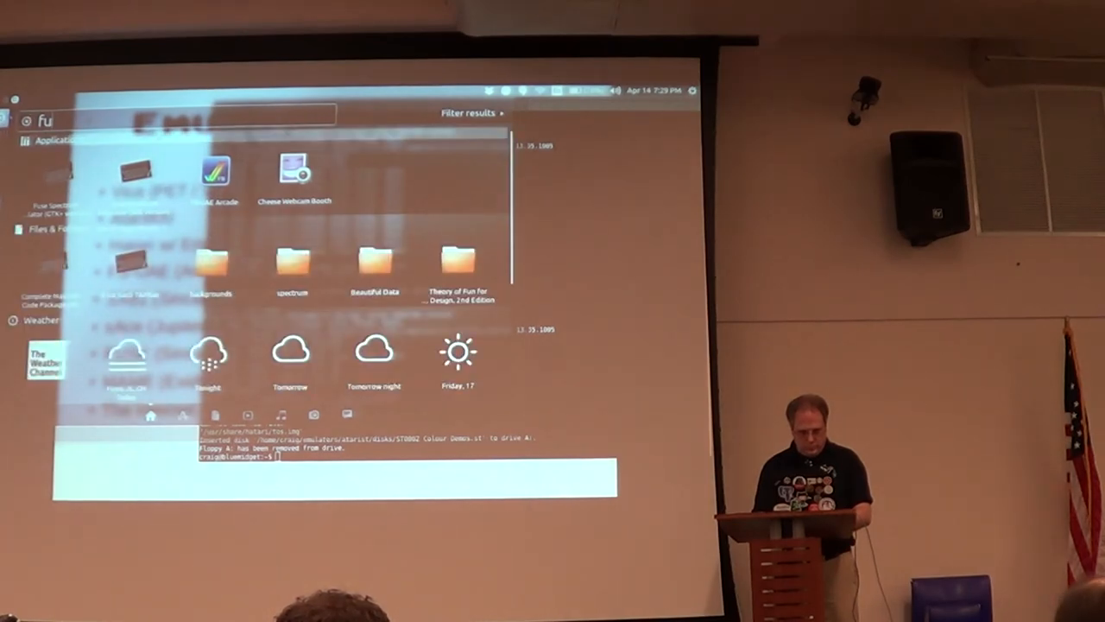
Find FS-UAE Launcher via 'launcher' and start the Amiga game Katakis.
{"action": "type", "text": "launch"}
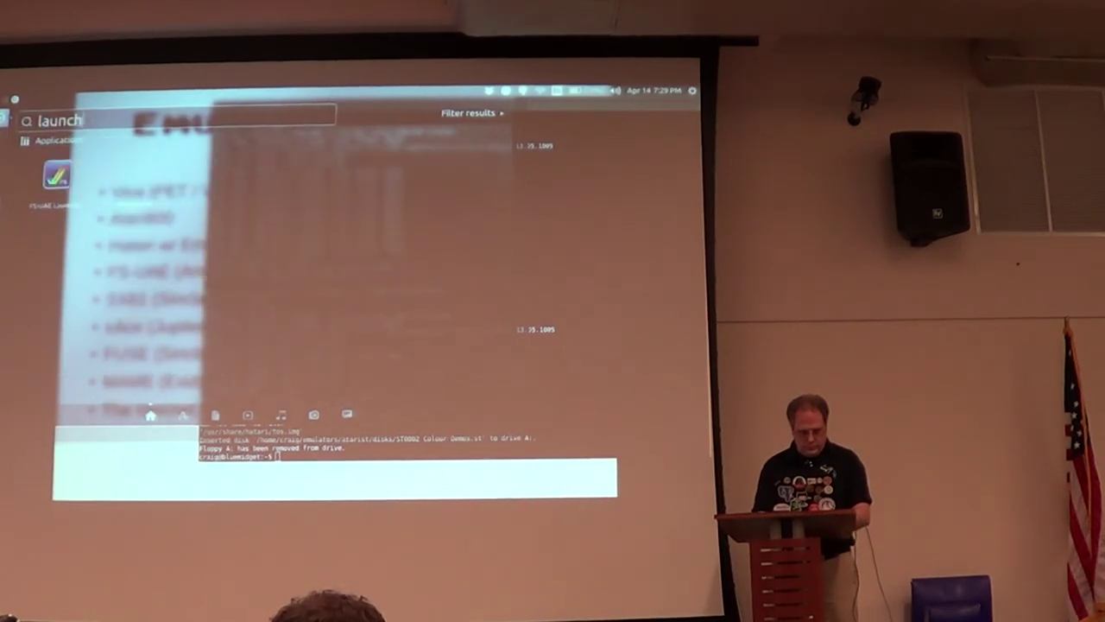
{"action": "type", "text": "er"}
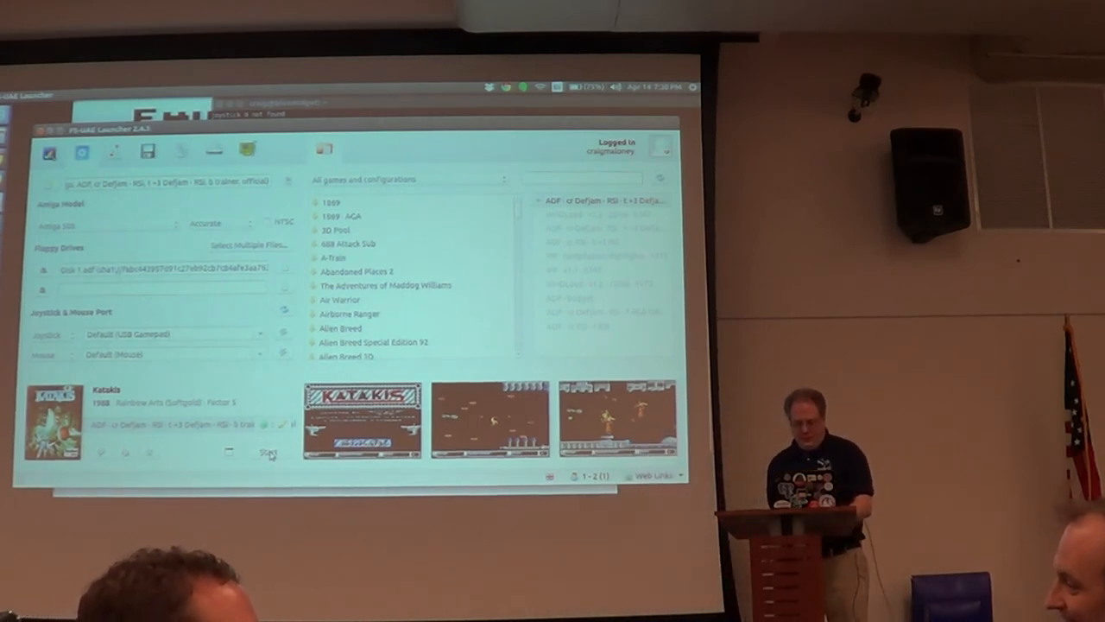
{"action": "left_click", "coordinate": [269, 453]}
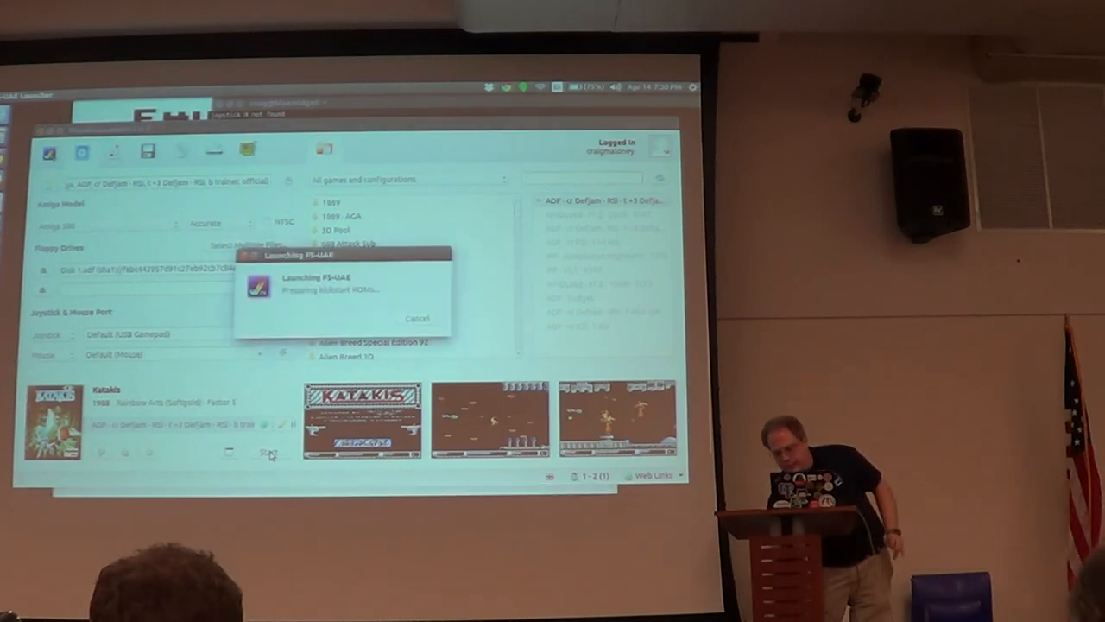